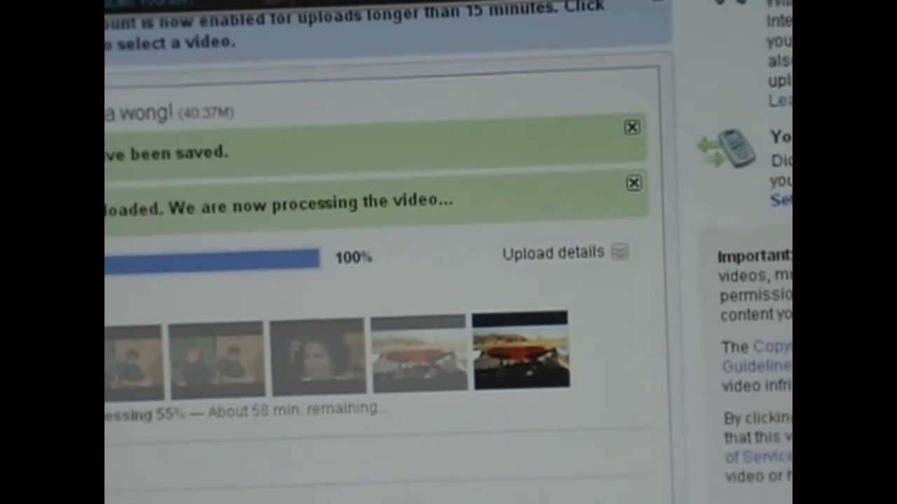
scroll(down, 3)
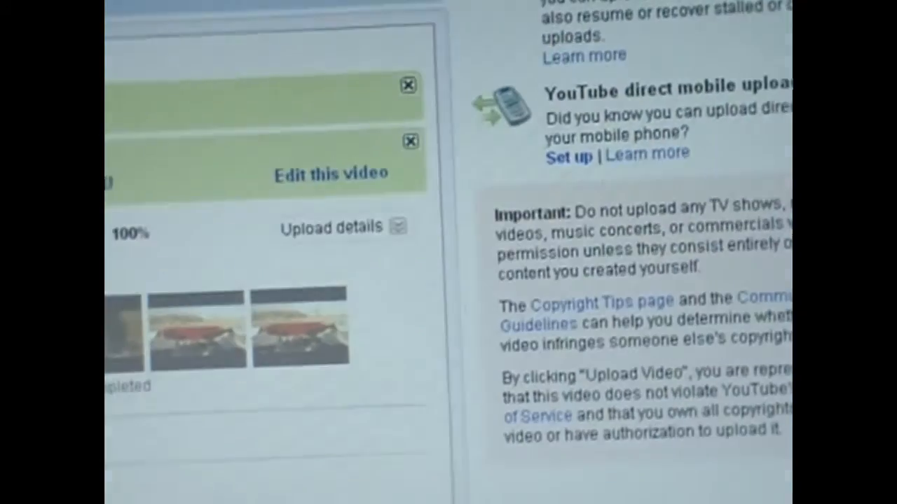
scroll(down, 3)
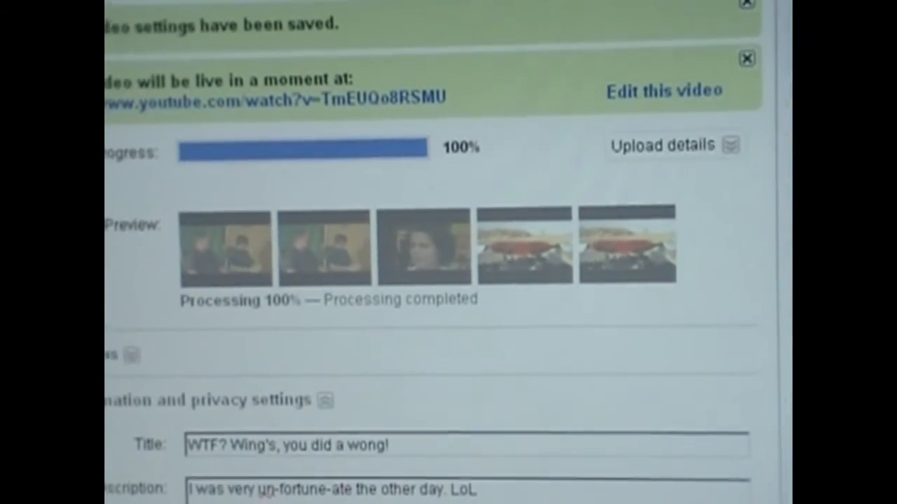